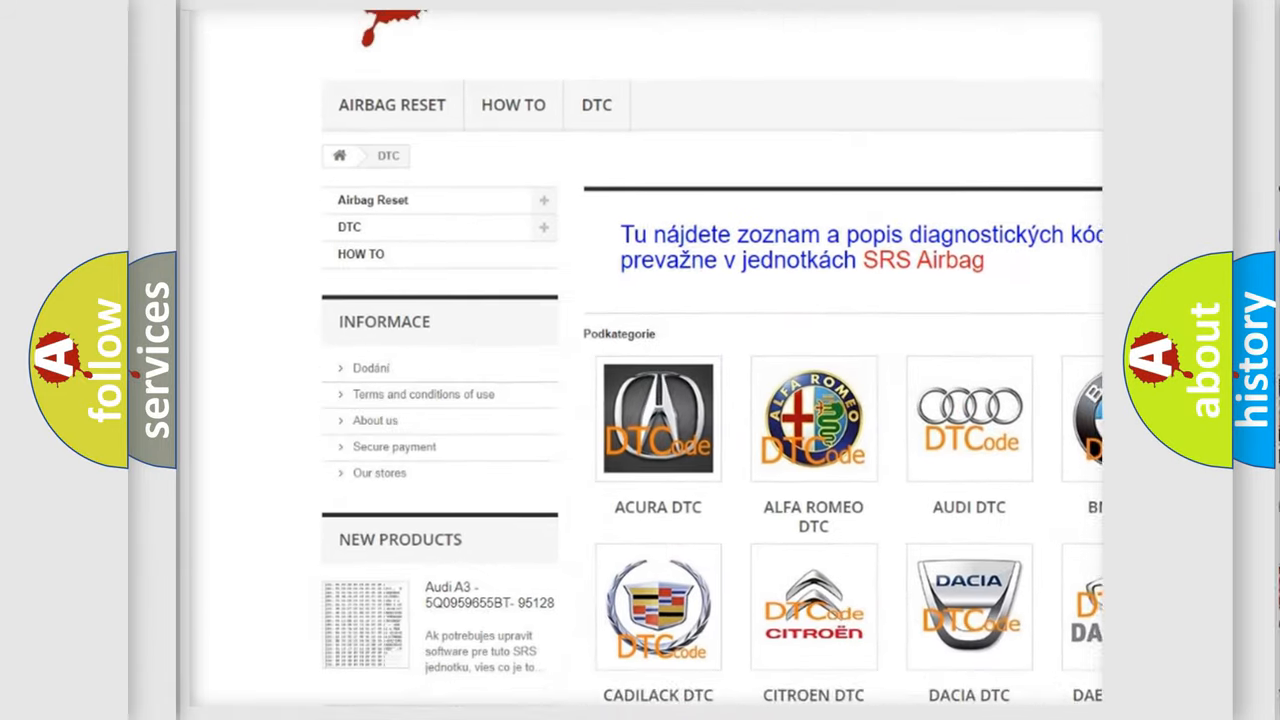
{"action": "scroll", "scroll_direction": "down", "scroll_amount": 3}
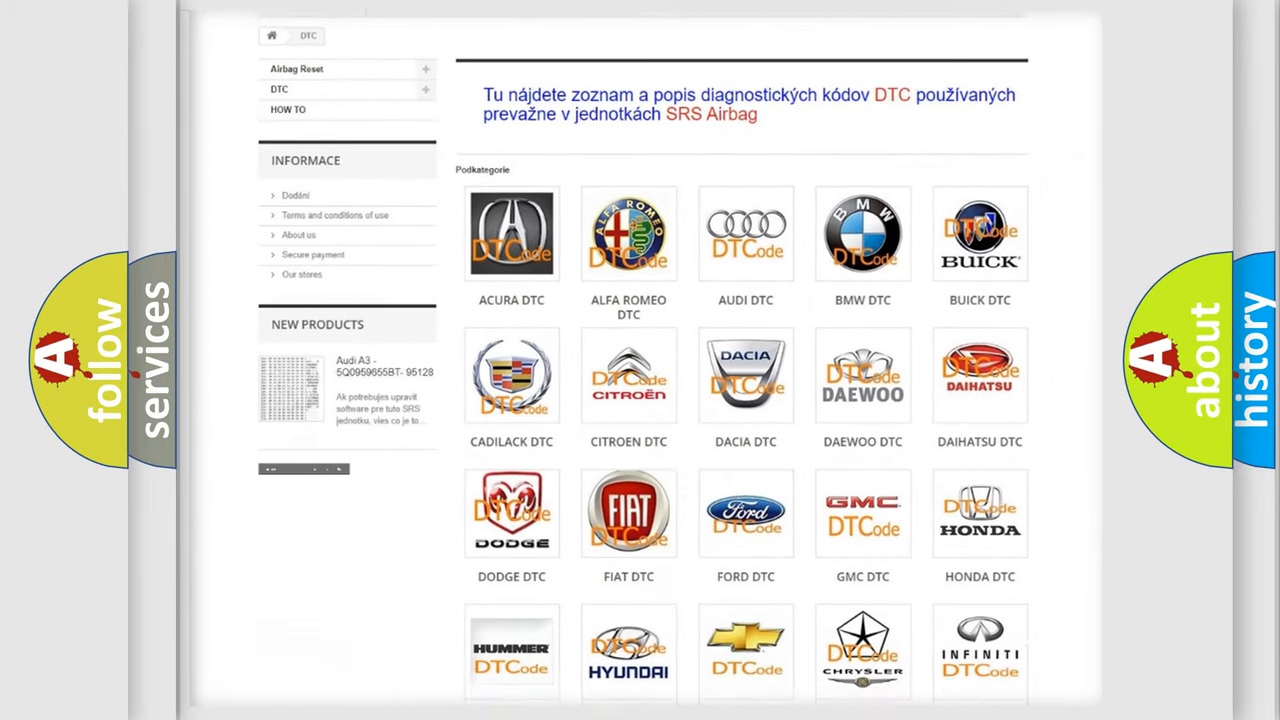
{"action": "scroll", "scroll_direction": "down", "scroll_amount": 3}
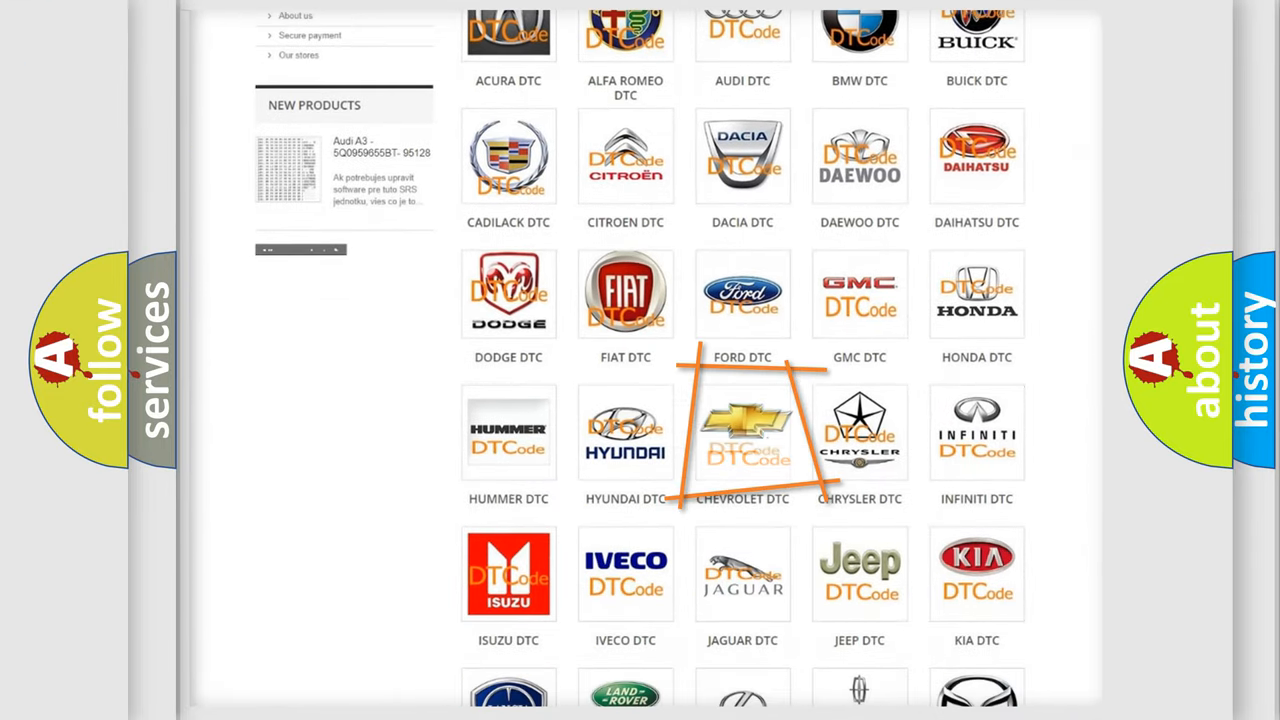